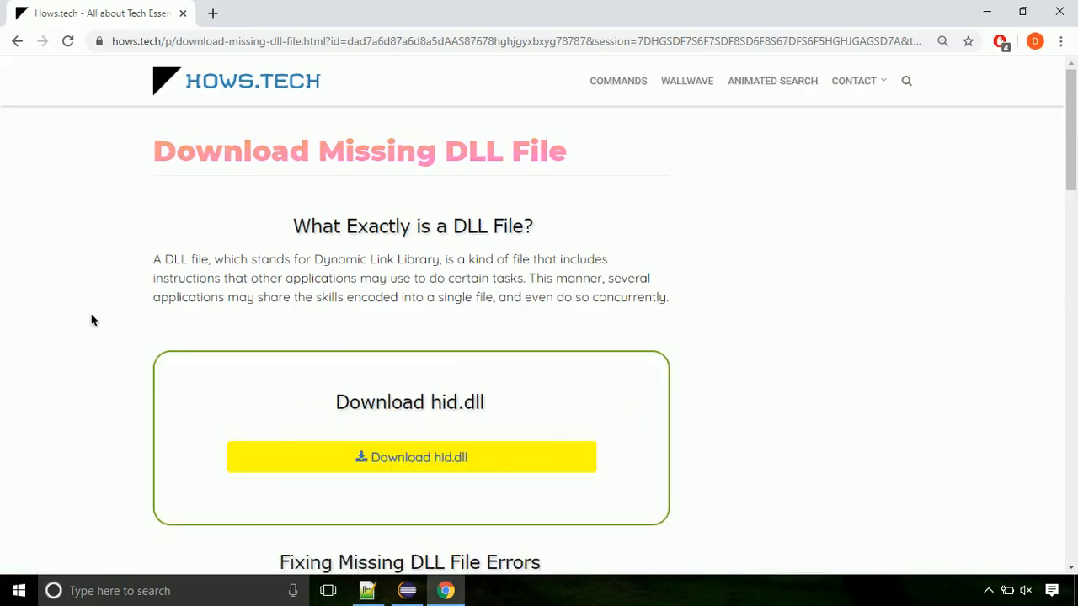
mouse_move(411, 458)
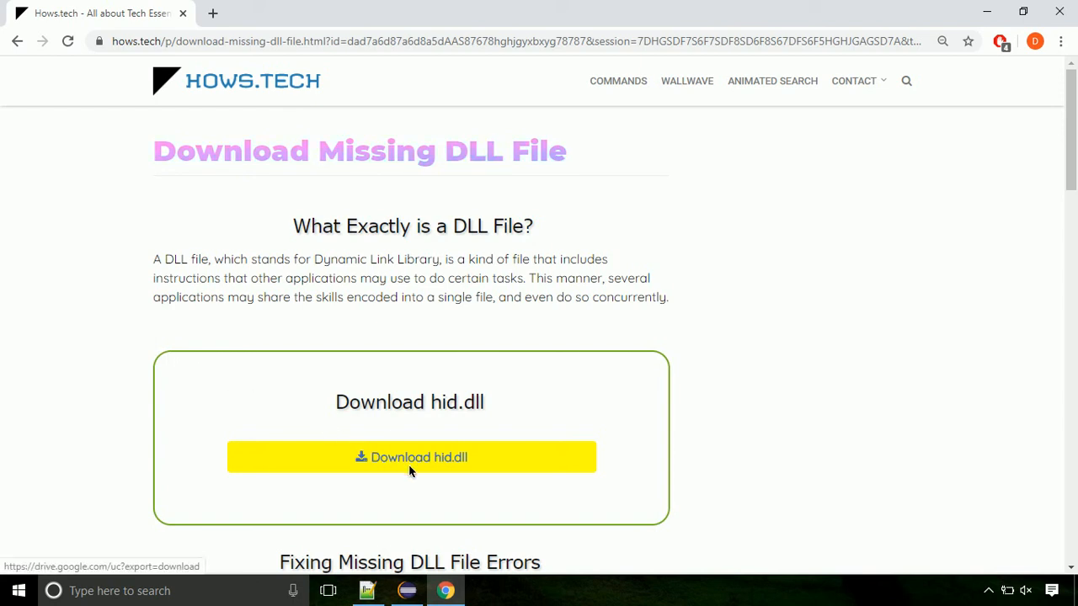
Download hid.dll into Downloads and reveal it in its folder
left_click(411, 458)
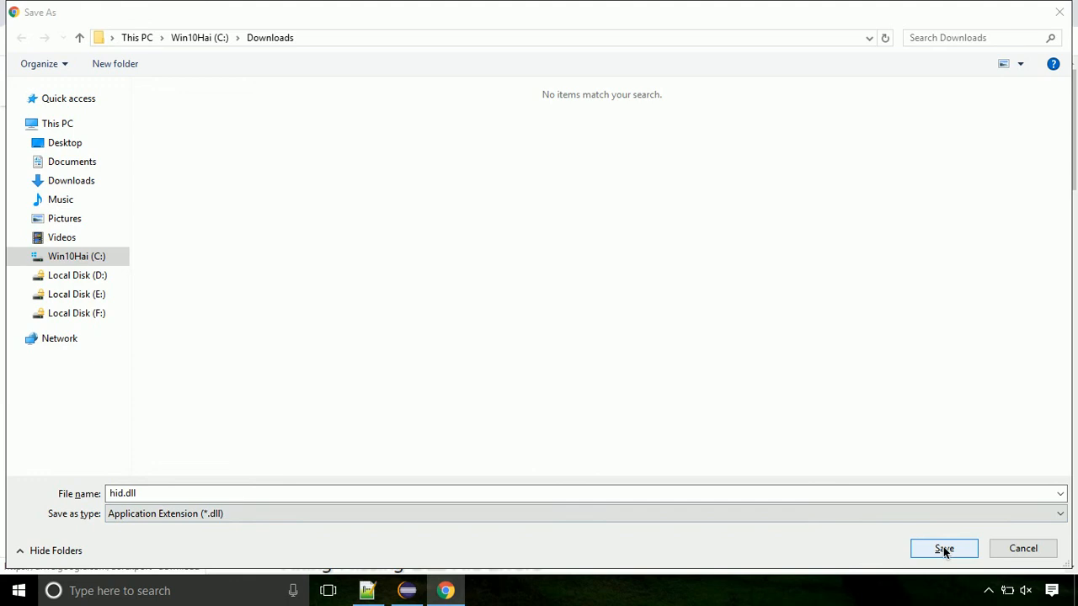
left_click(943, 549)
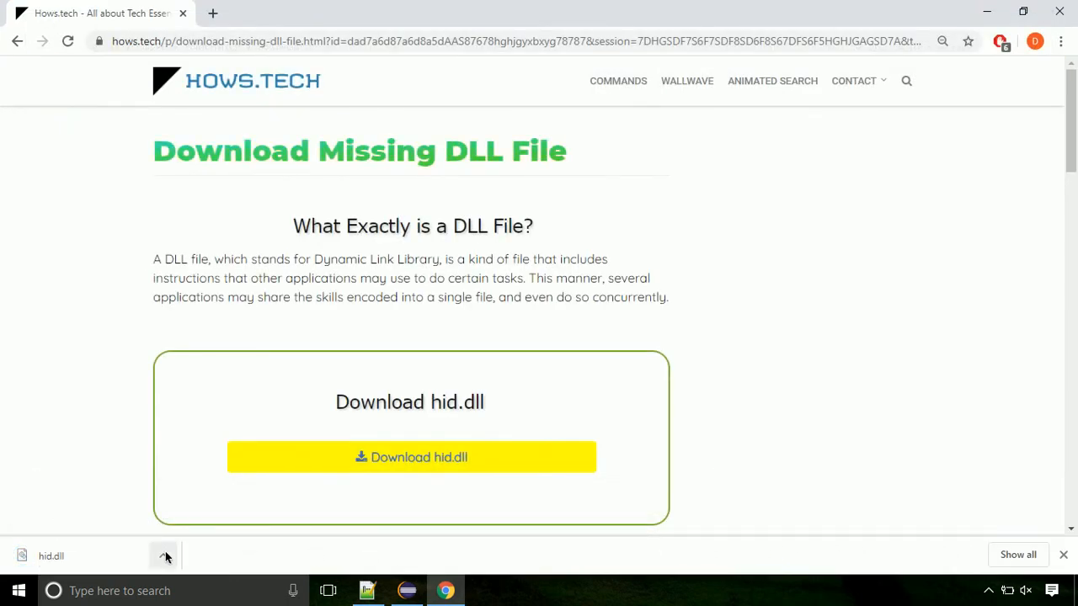
left_click(163, 555)
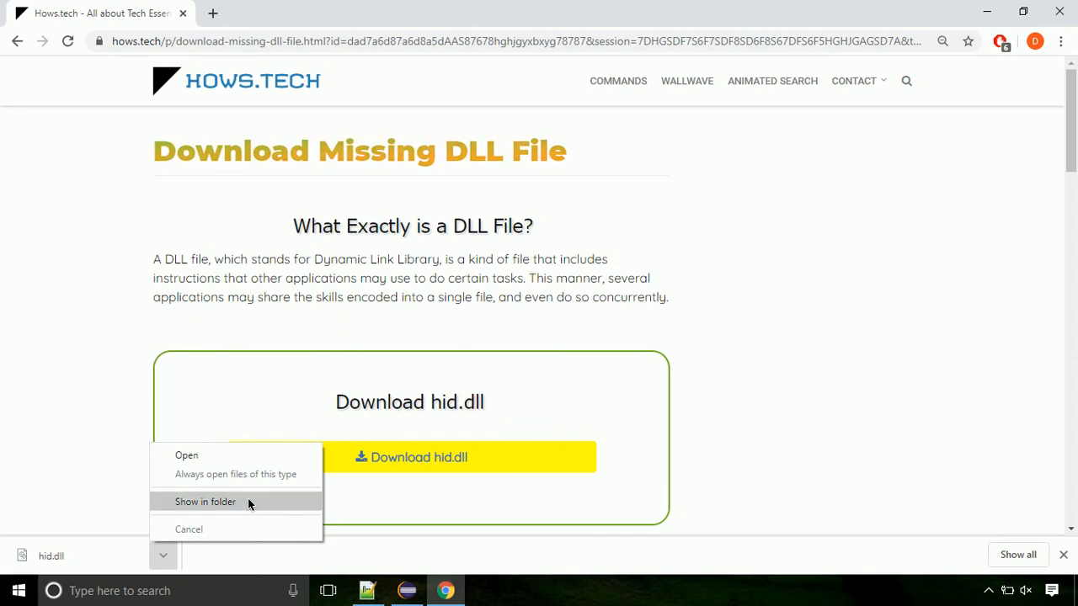
left_click(205, 502)
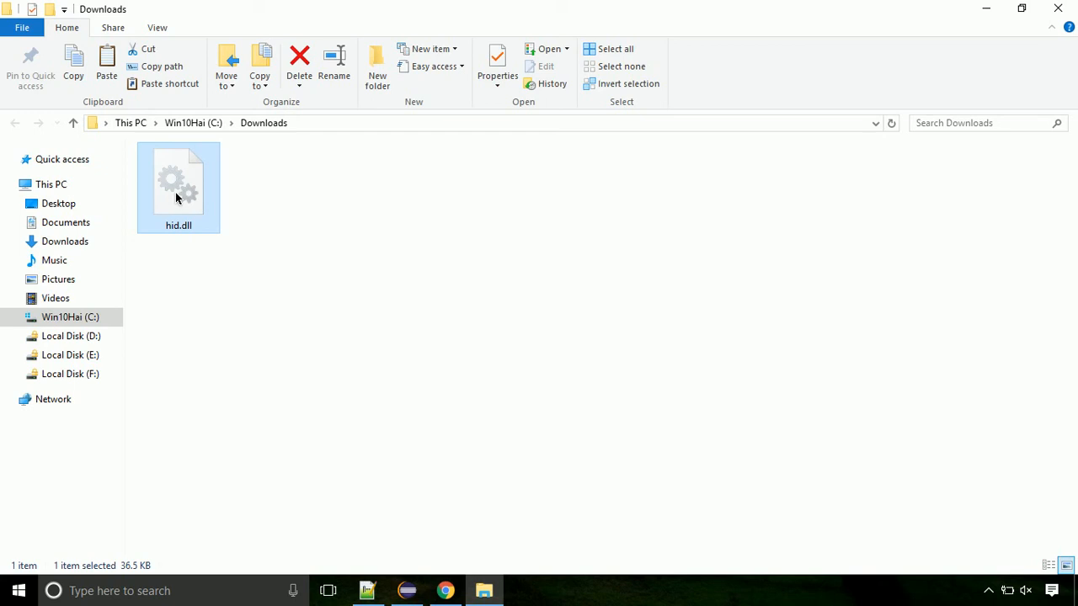
Copy the downloaded hid.dll to the clipboard
right_click(179, 182)
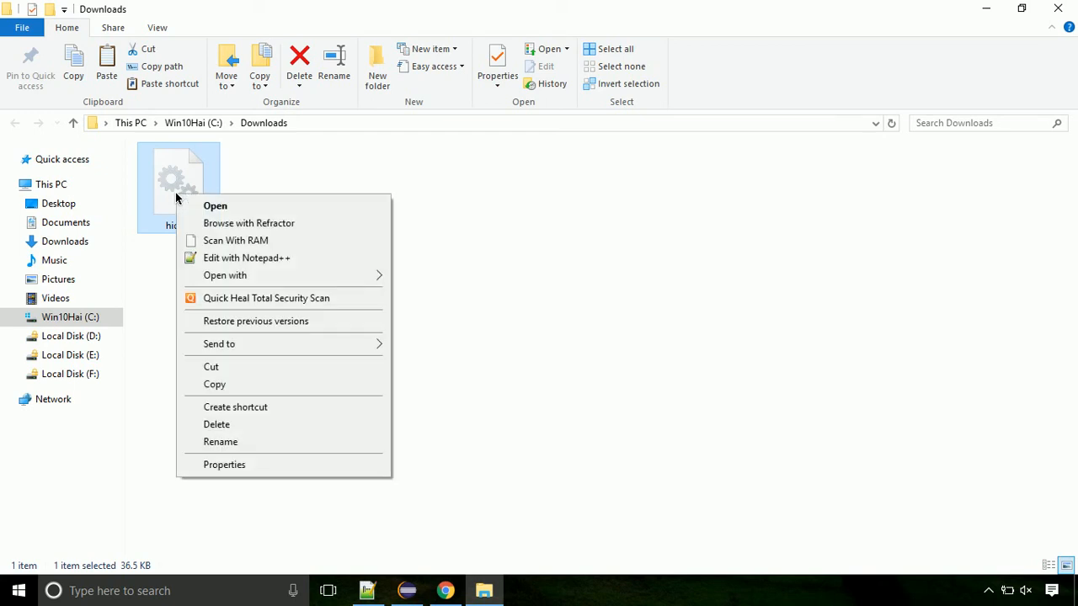
mouse_move(280, 384)
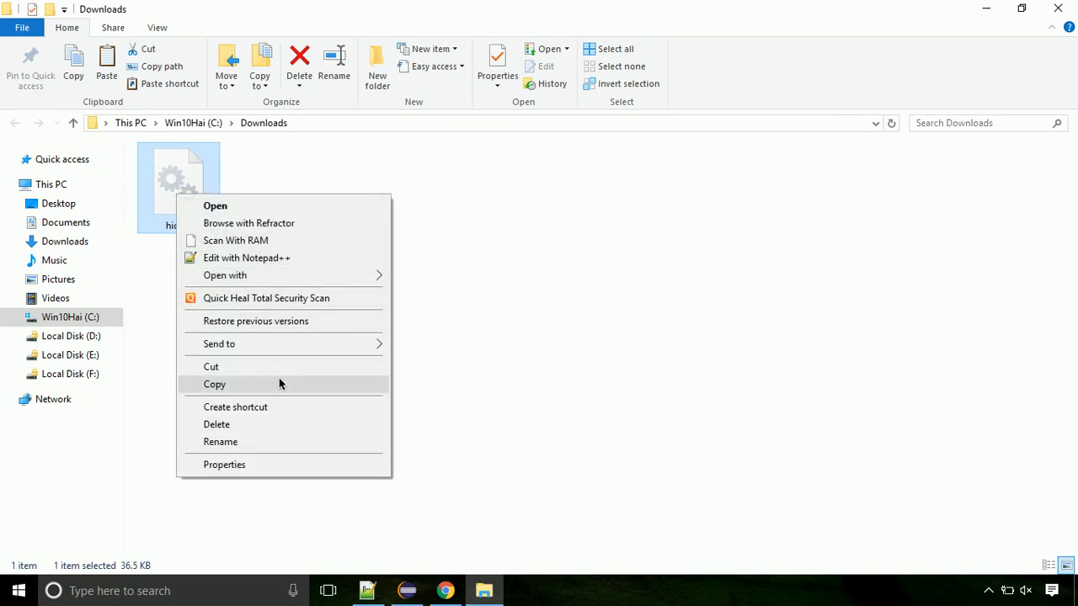
left_click(214, 384)
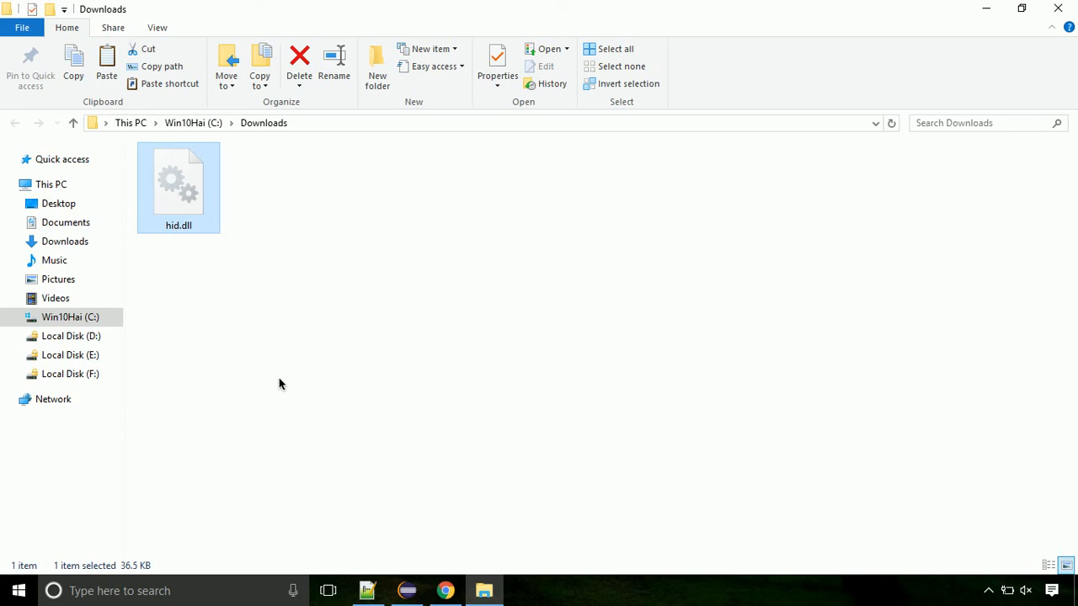
Navigate from the C: drive into Windows, then into the System32 folder
left_click(71, 317)
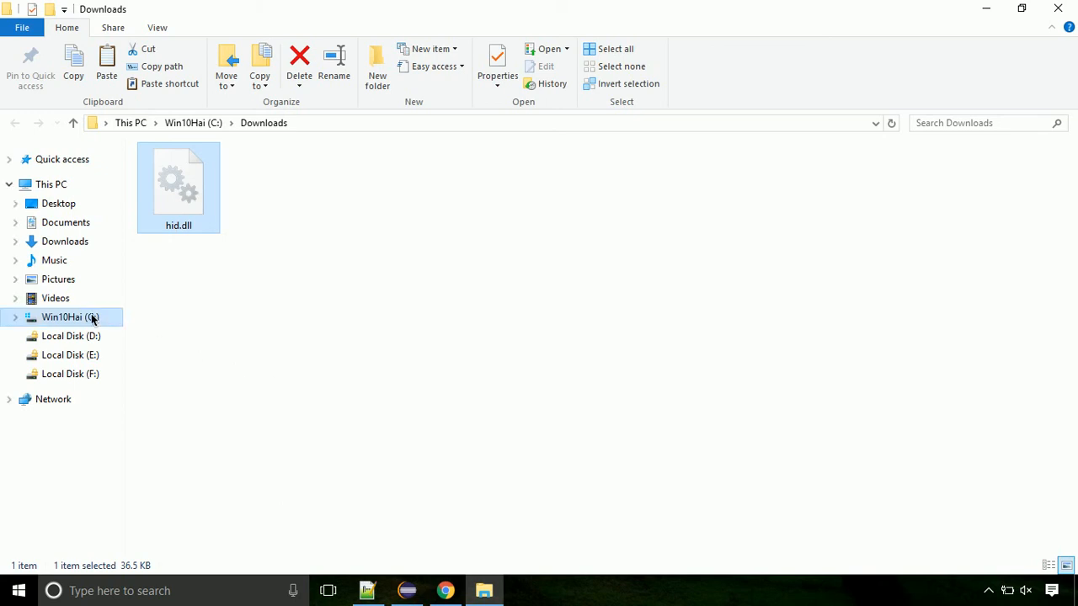
left_click(71, 316)
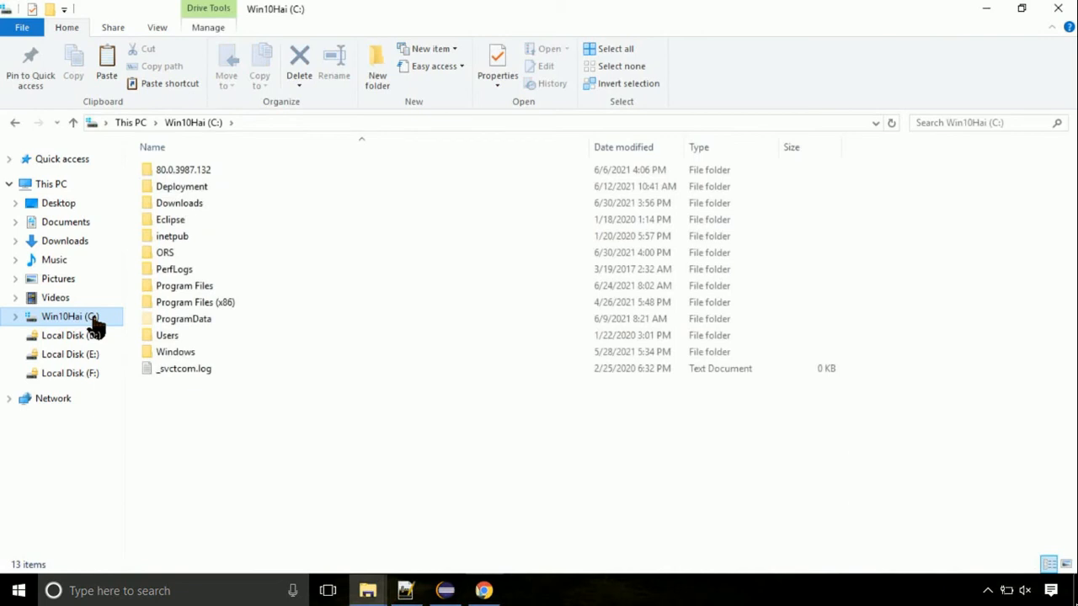
mouse_move(175, 351)
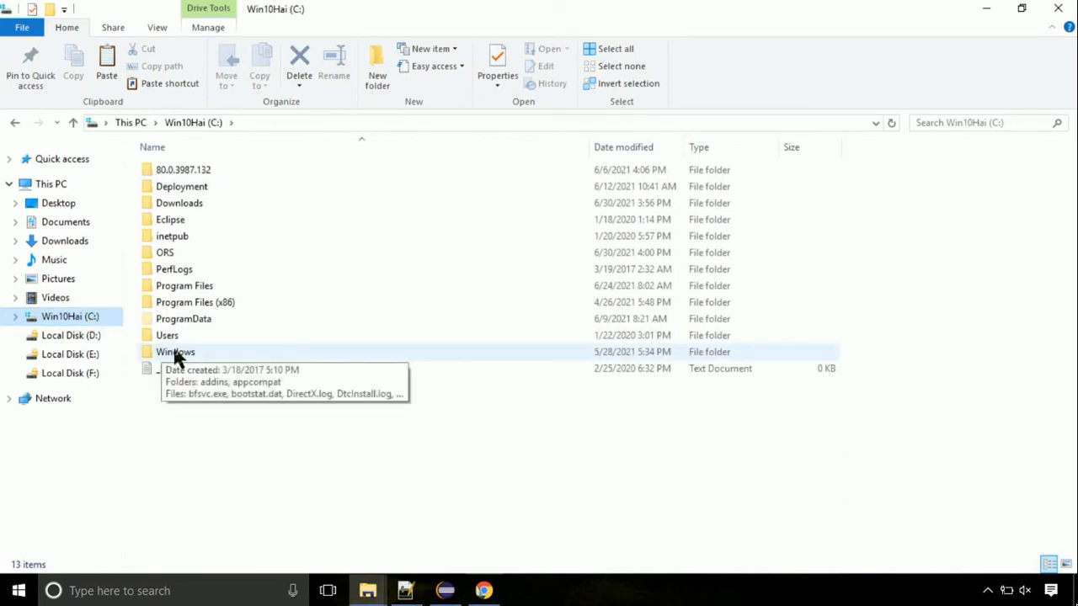
left_click(175, 352)
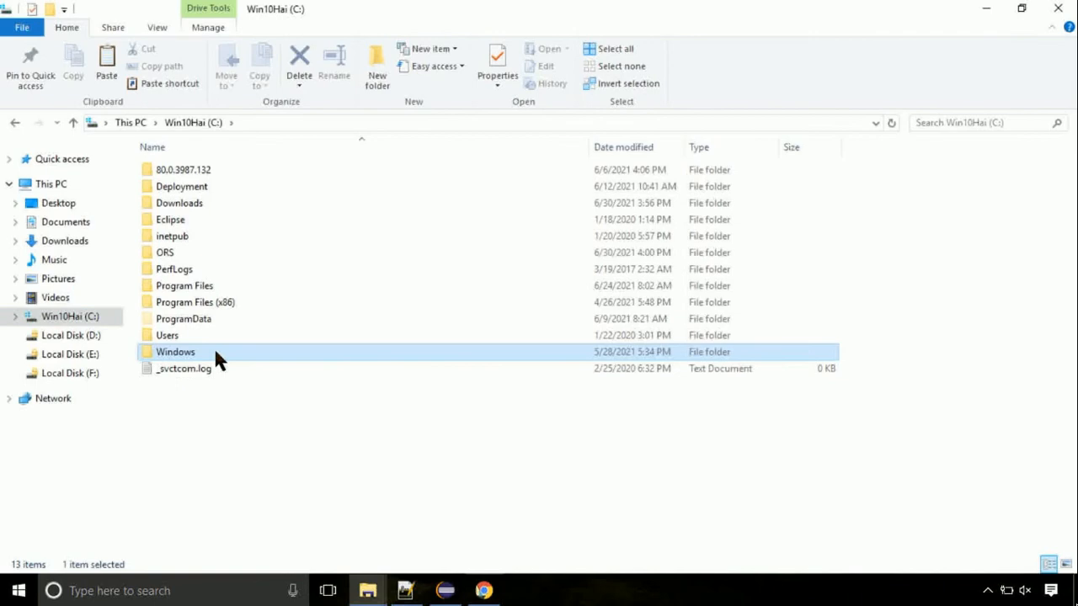
double_click(175, 352)
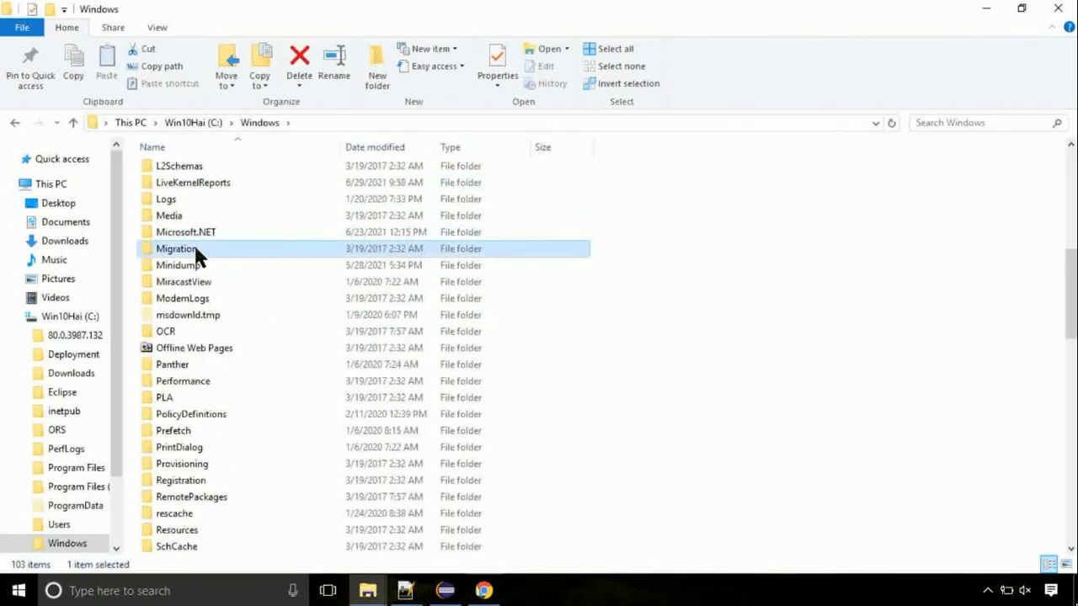
scroll("down", 3)
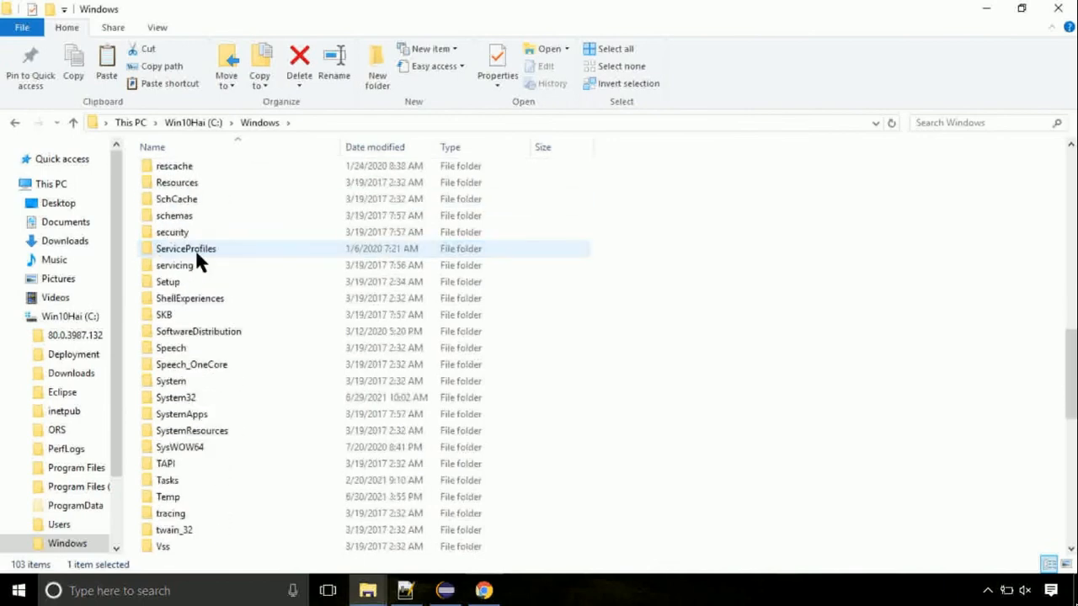
scroll("down", 3)
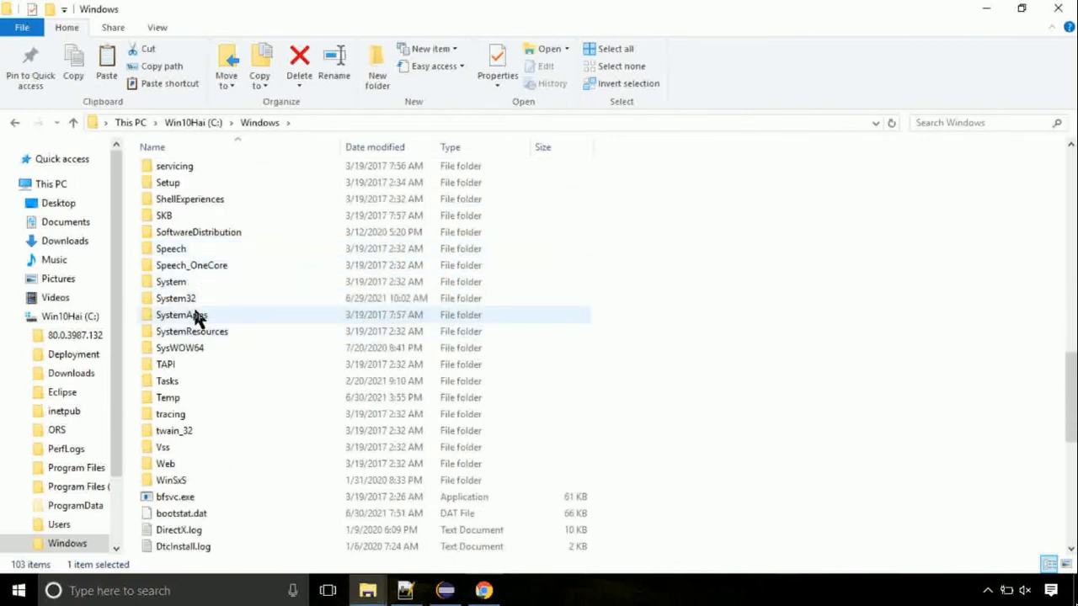
double_click(175, 298)
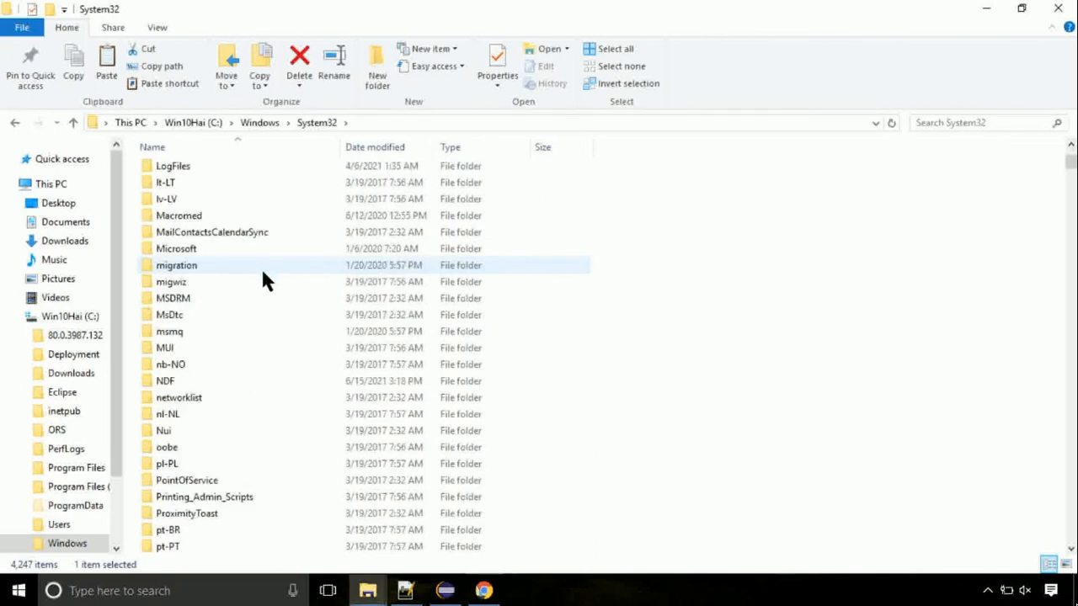
scroll("down", 3)
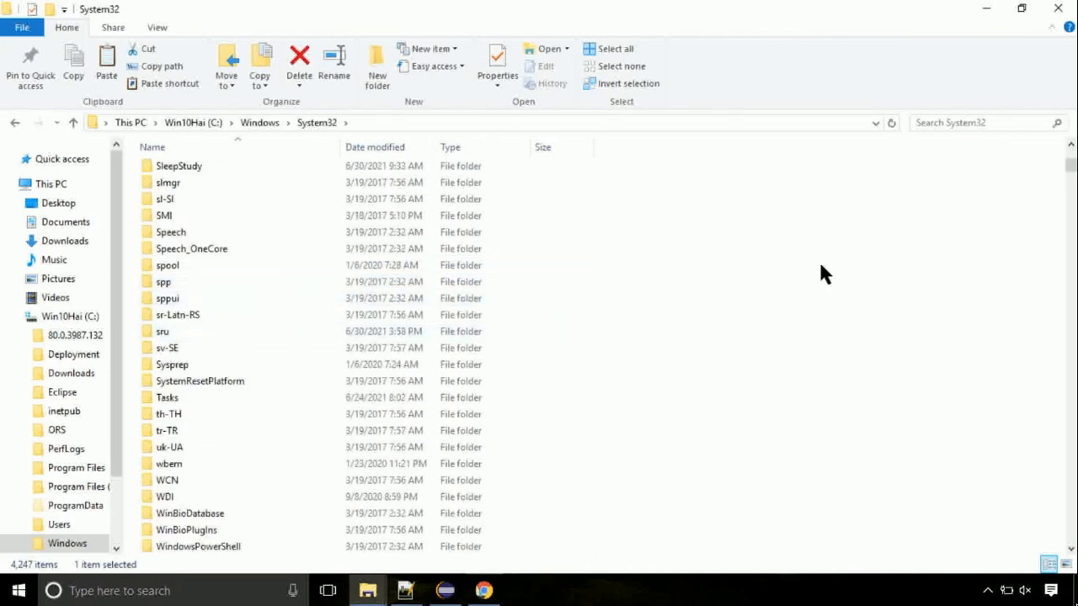
Paste hid.dll into System32, continuing past the administrator permission prompt
right_click(824, 272)
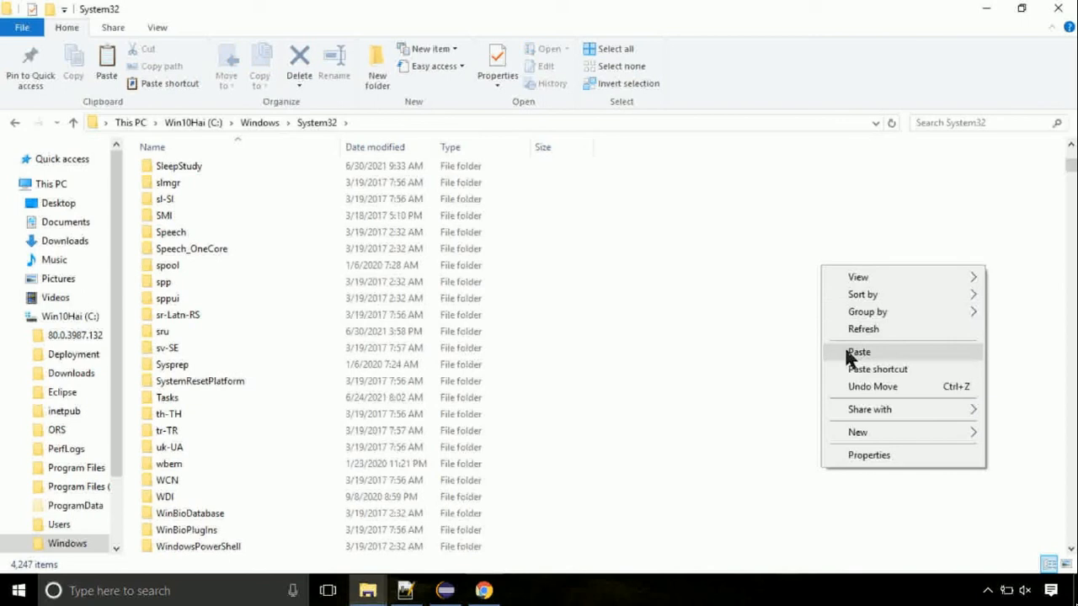
left_click(859, 352)
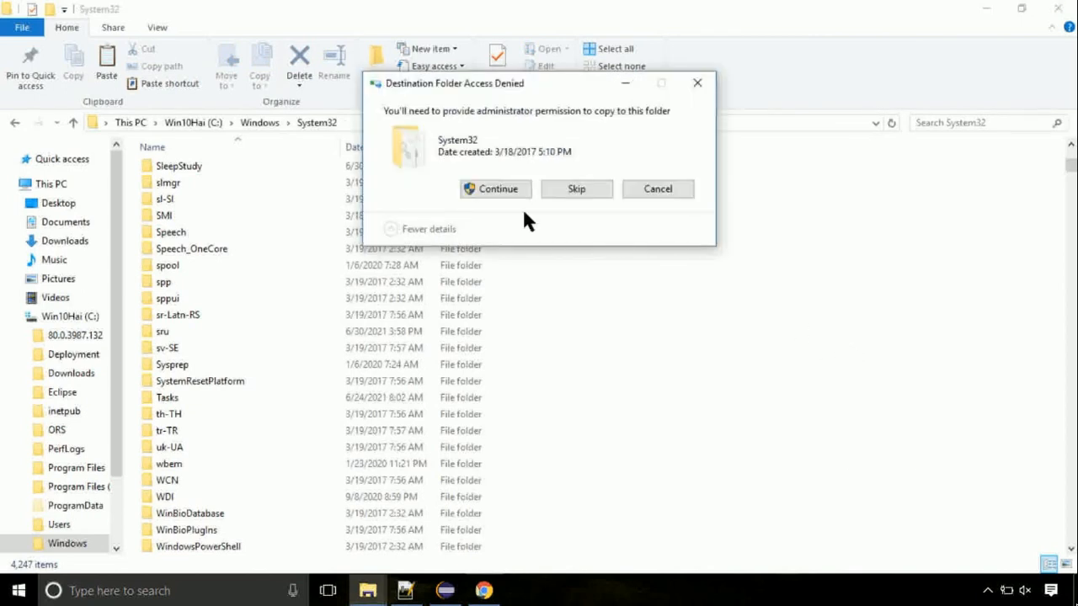
left_click(495, 189)
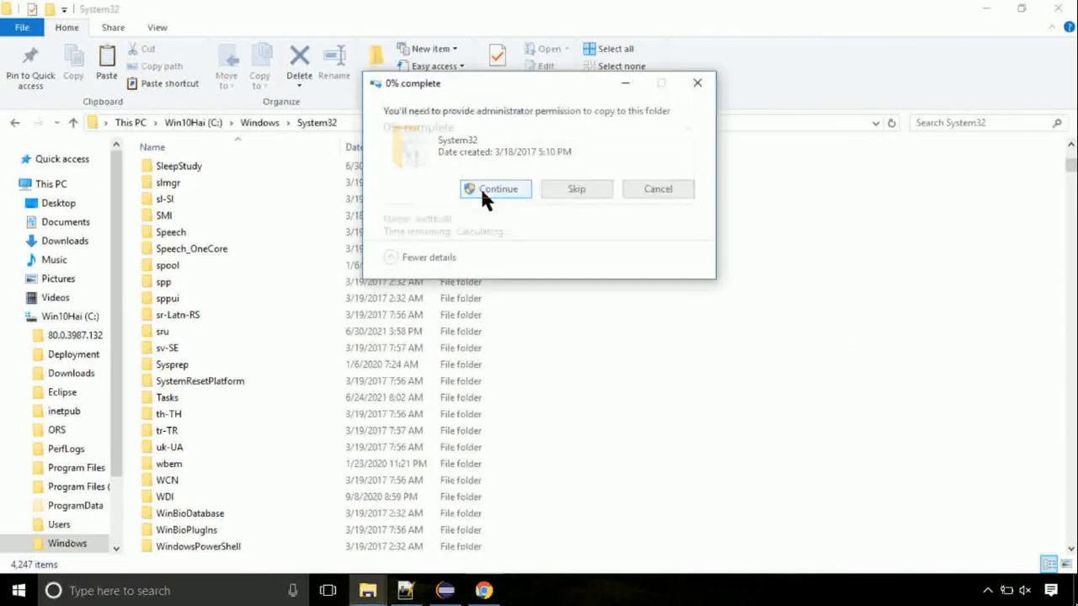
left_click(495, 189)
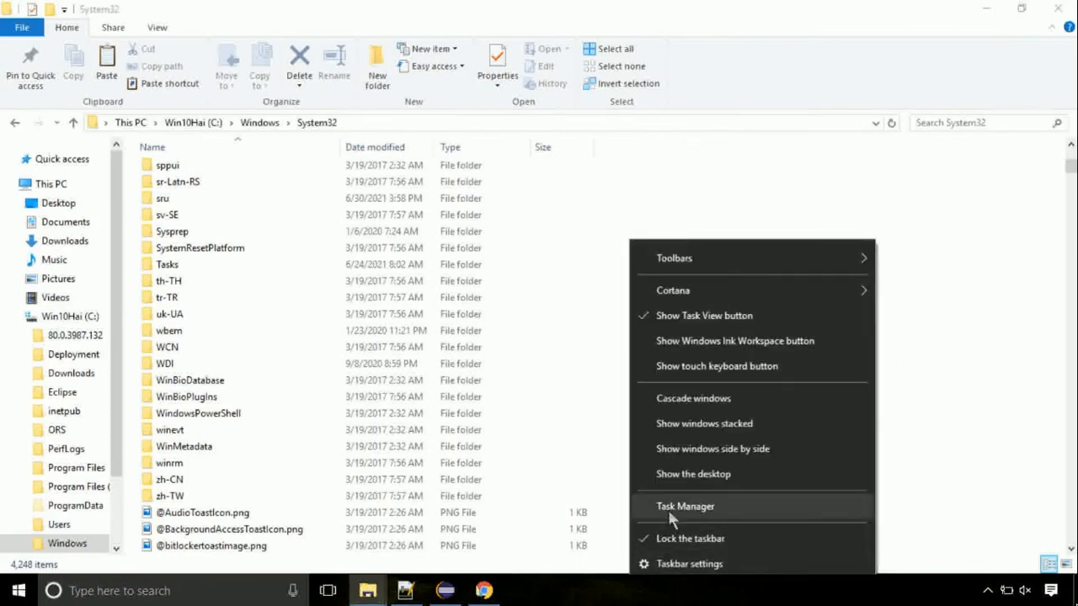
Start Task Manager and bring up its Run new task dialog
left_click(684, 505)
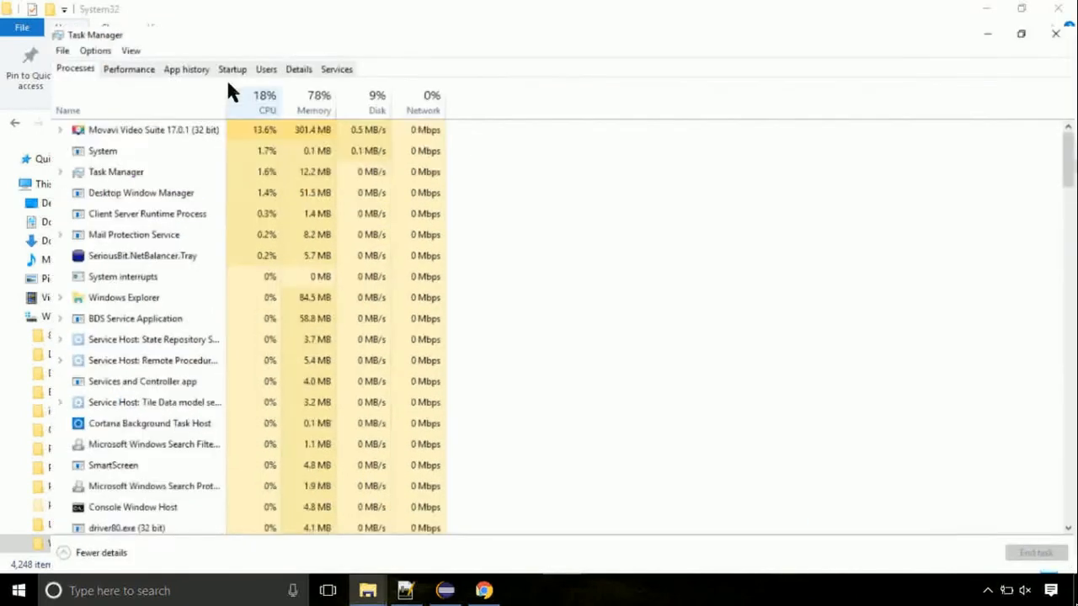
left_click(13, 25)
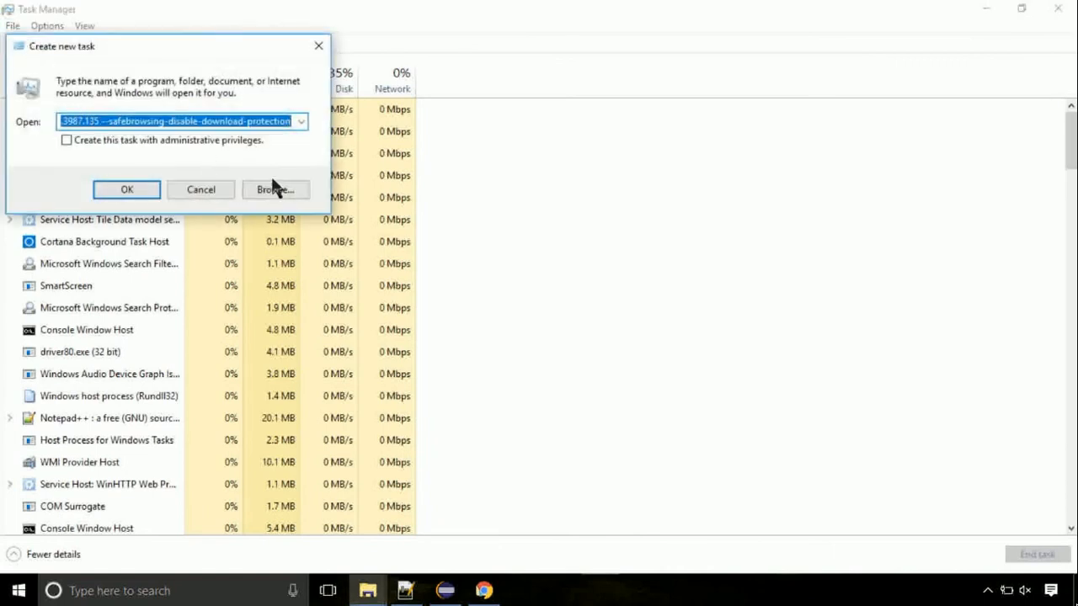
Browse to C:\Windows\System32 and select cmd.exe as the program to run
left_click(276, 188)
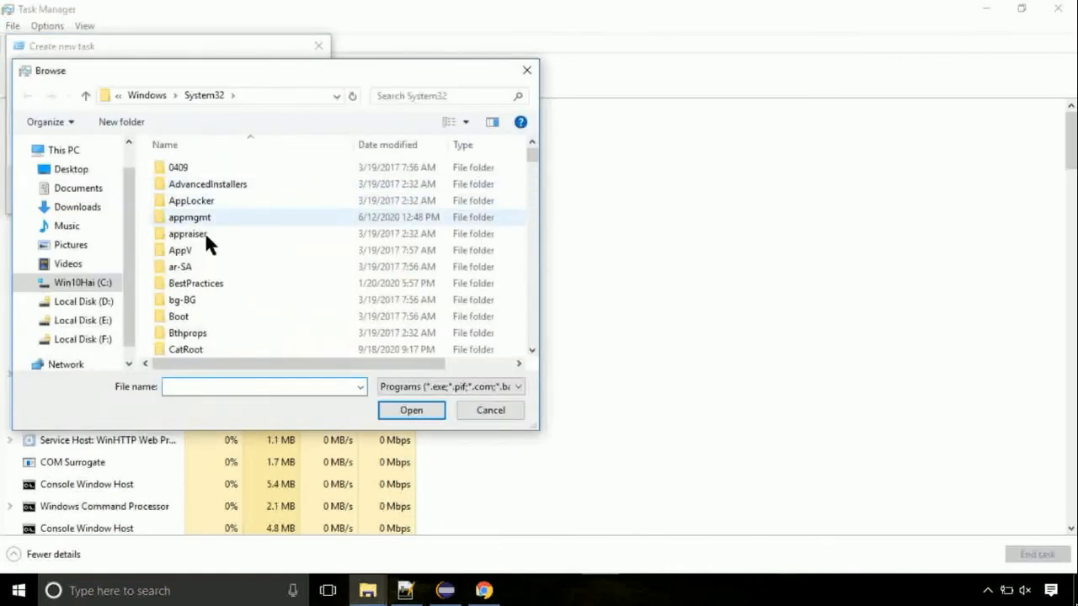
left_click(82, 283)
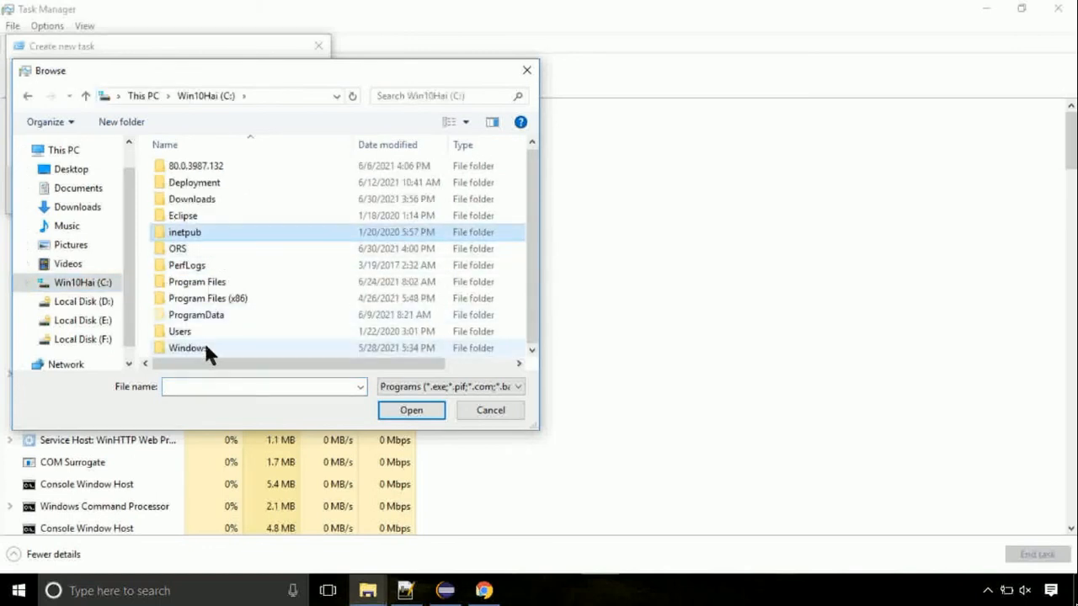
double_click(185, 347)
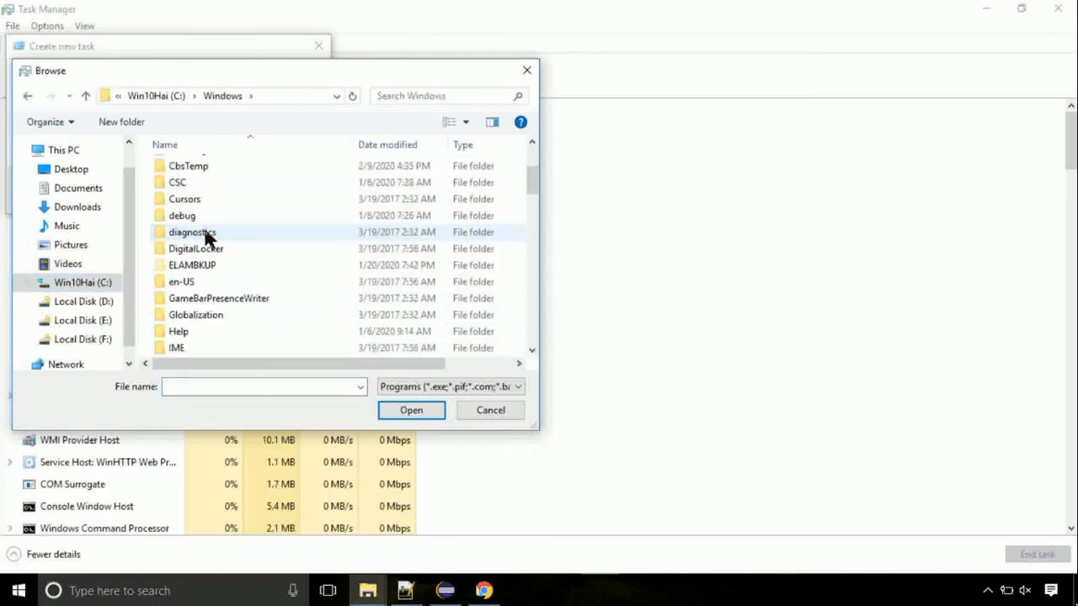
scroll("down", 3)
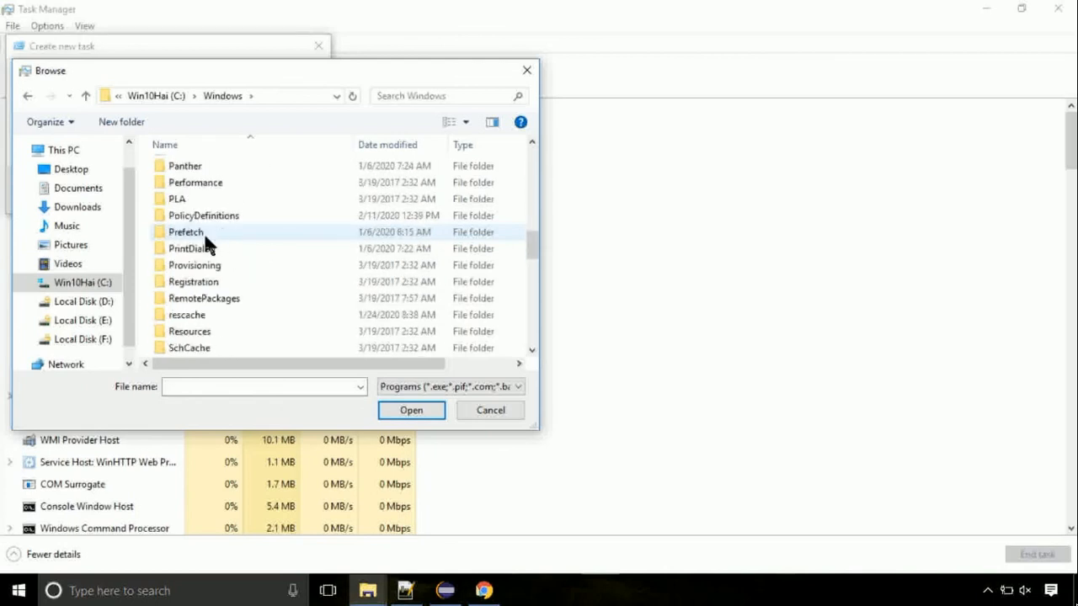
scroll("down", 3)
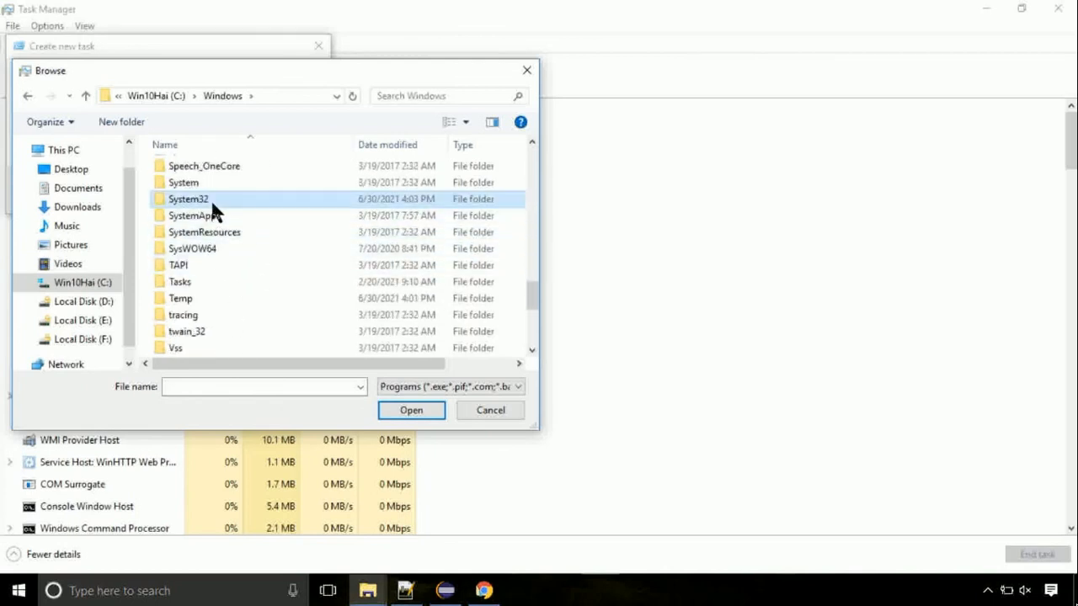
double_click(189, 198)
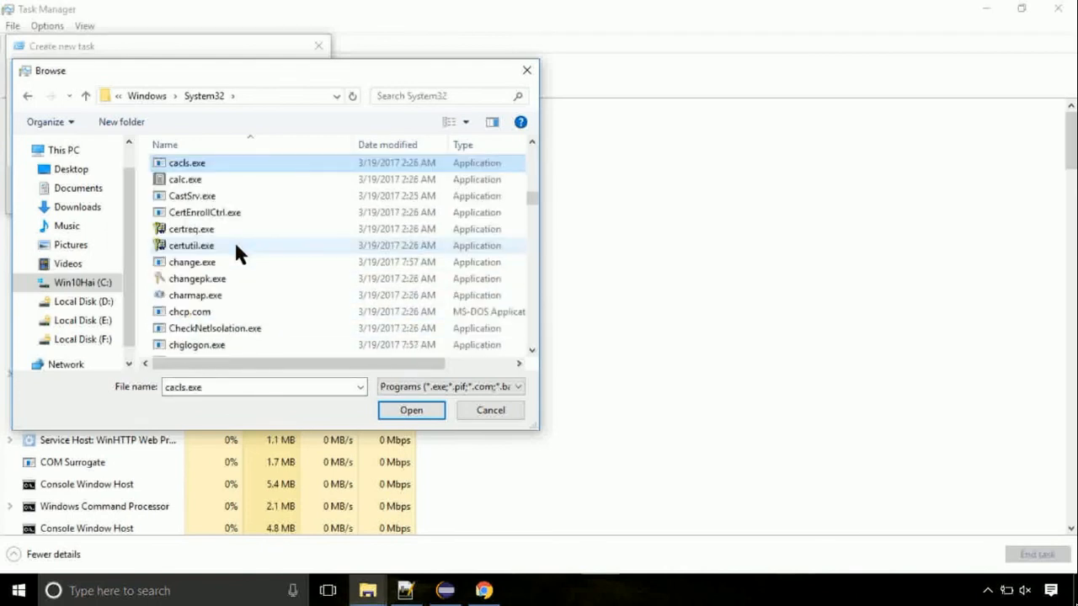
left_click(192, 263)
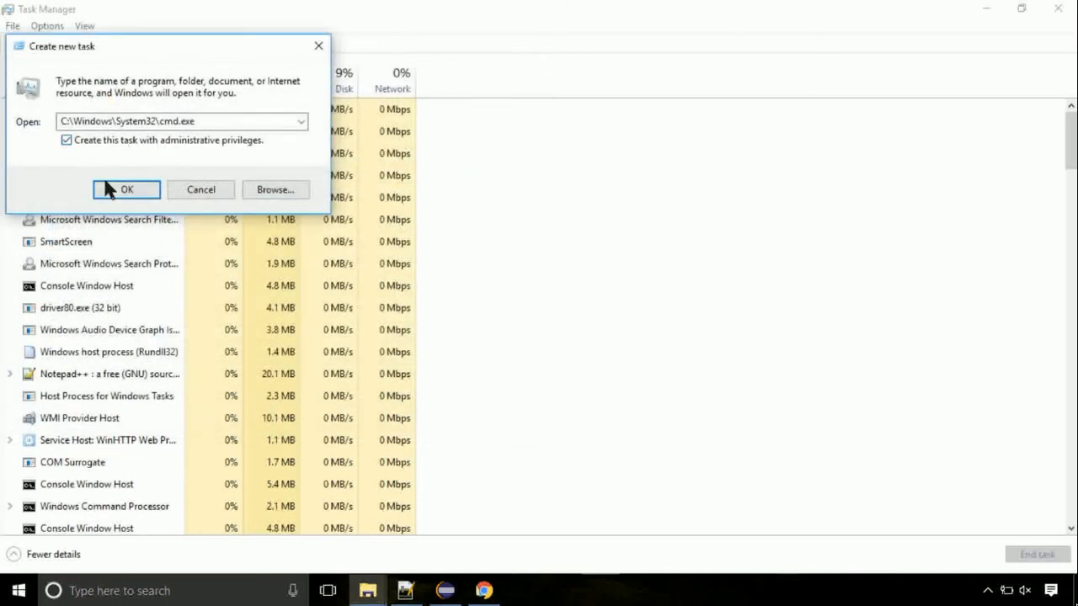
Launch cmd.exe as a new task with administrative privileges
left_click(126, 188)
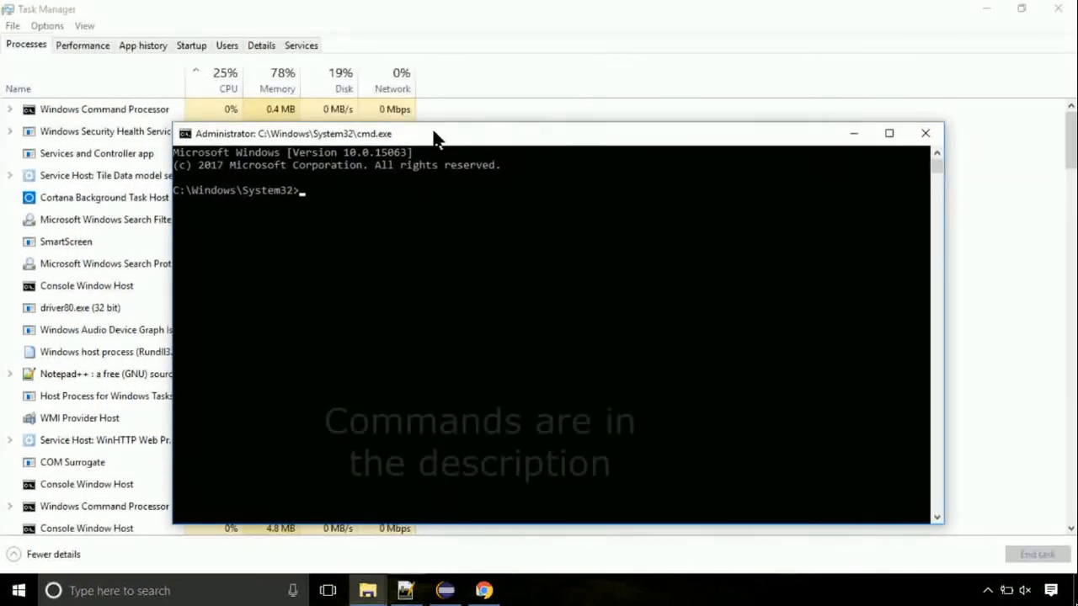
Run gpupdate so computer and user policy refresh successfully
type("gpupdate")
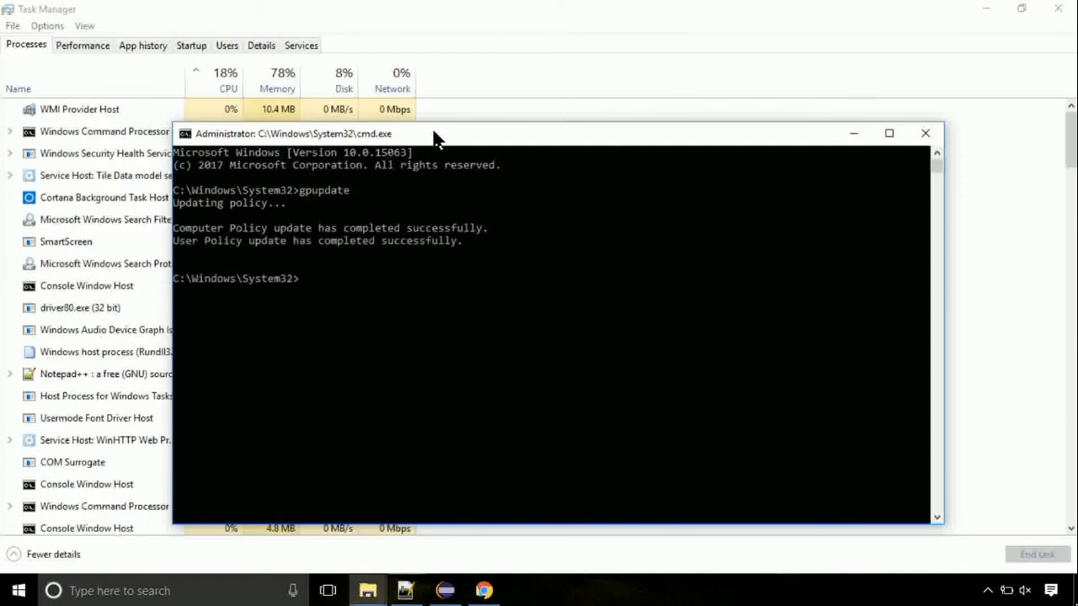
Run chkdsk c: to start a disk check of the NTFS drive C
type("chkd")
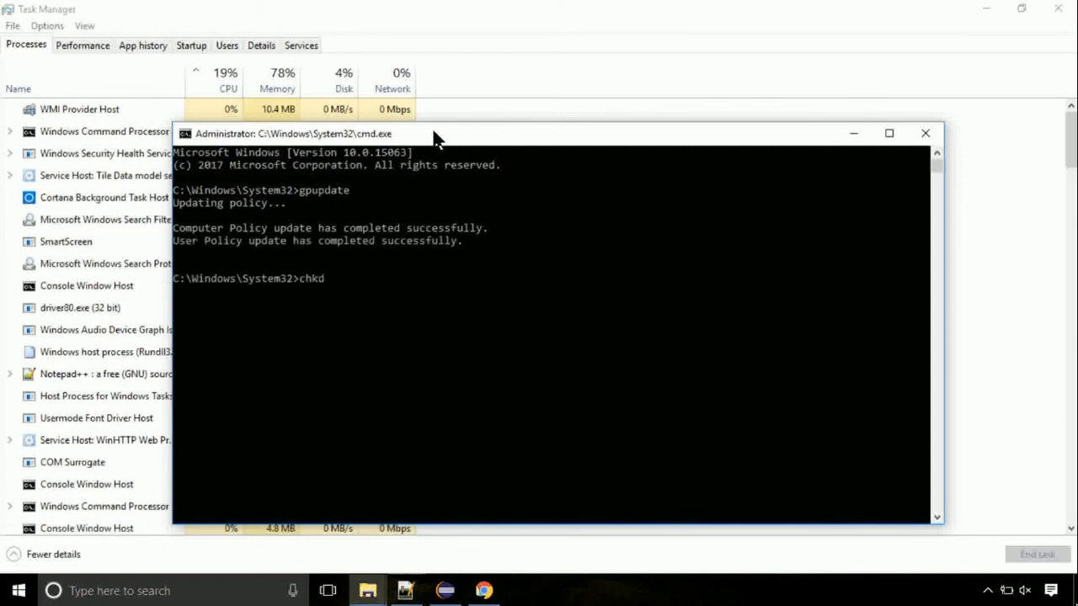
type("sk c:")
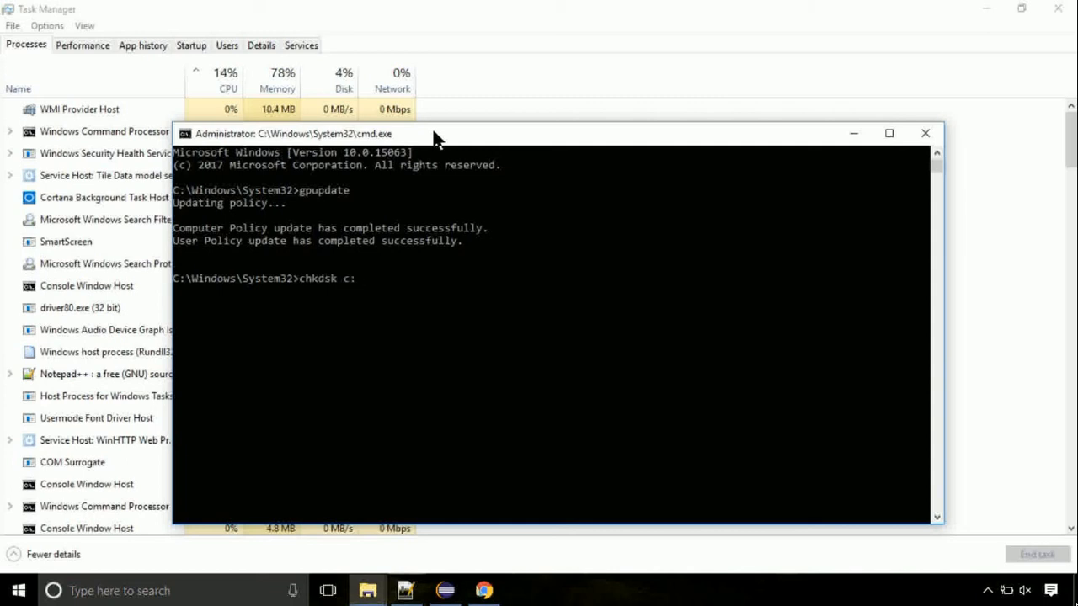
key("Return")
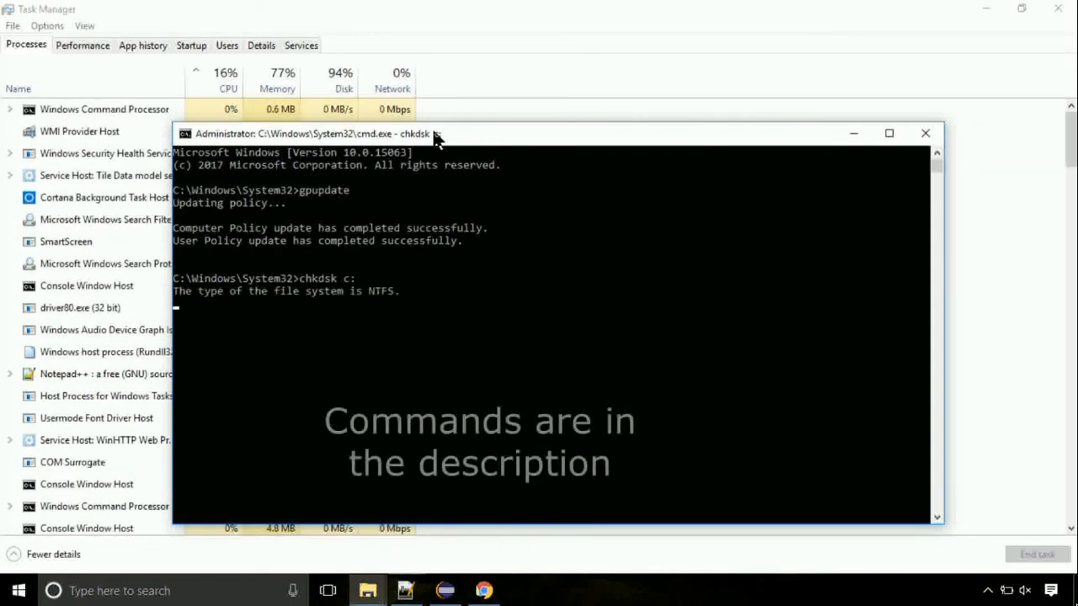